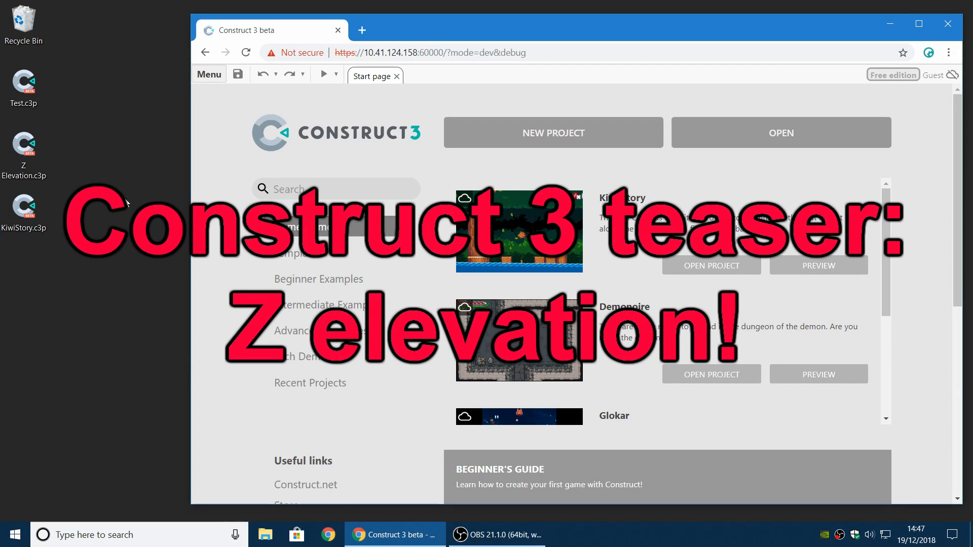
{"action": "mouse_move", "coordinate": [133, 187]}
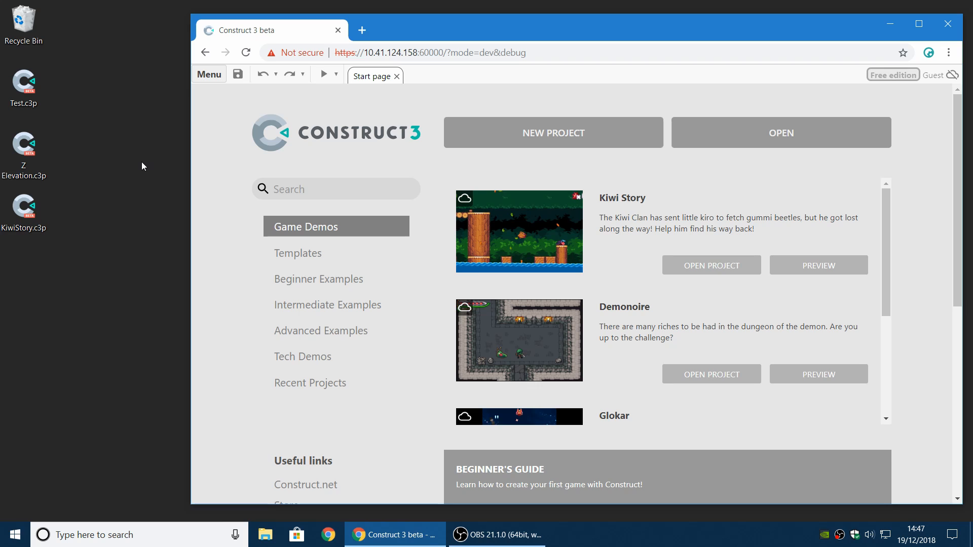
{"action": "mouse_move", "coordinate": [142, 153]}
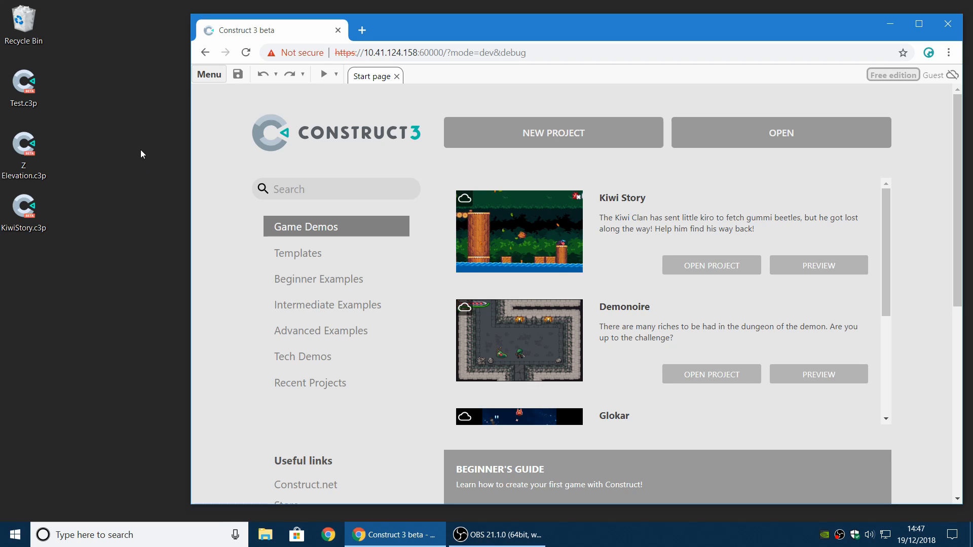
{"action": "mouse_move", "coordinate": [71, 106]}
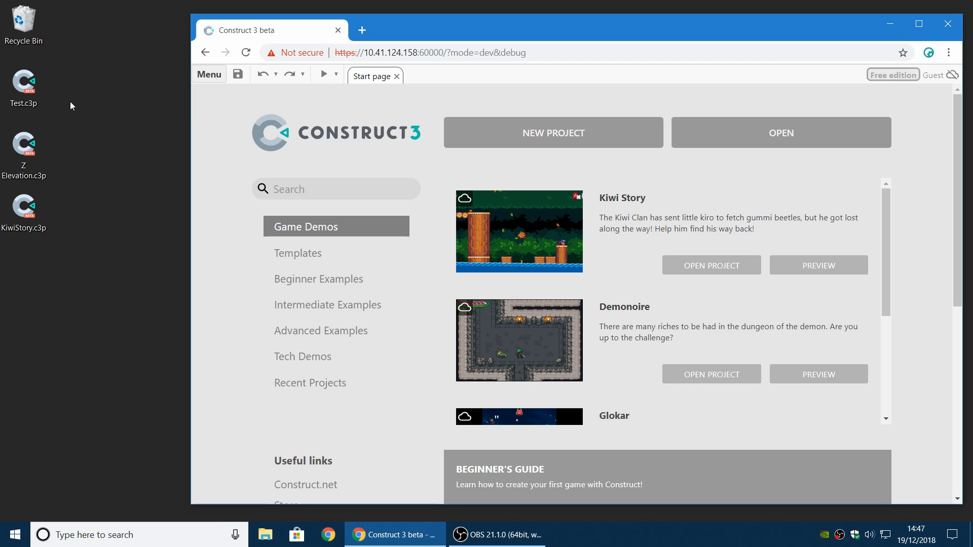
Step: Start a new project and give two square sprites Z elevations 21 and -52
{"action": "left_click", "coordinate": [552, 132]}
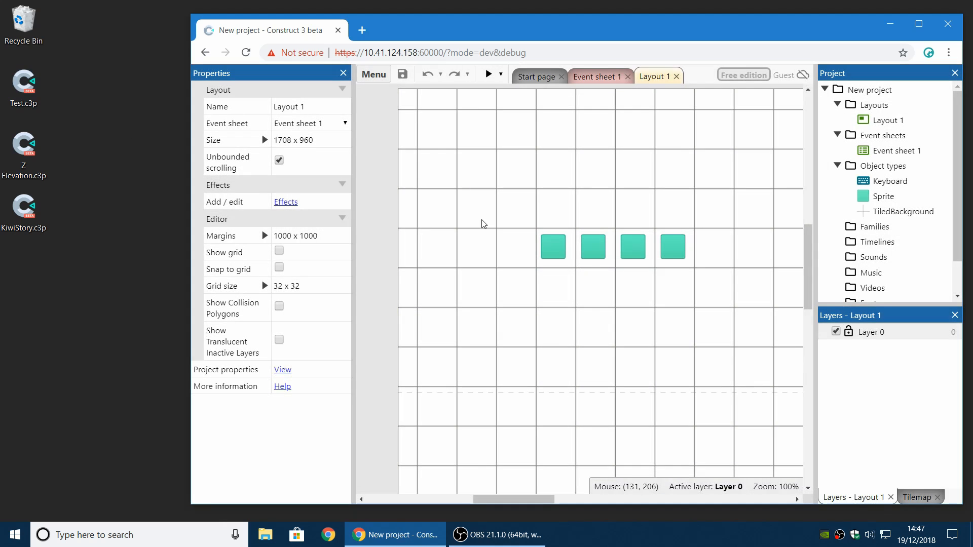
{"action": "left_click", "coordinate": [553, 247]}
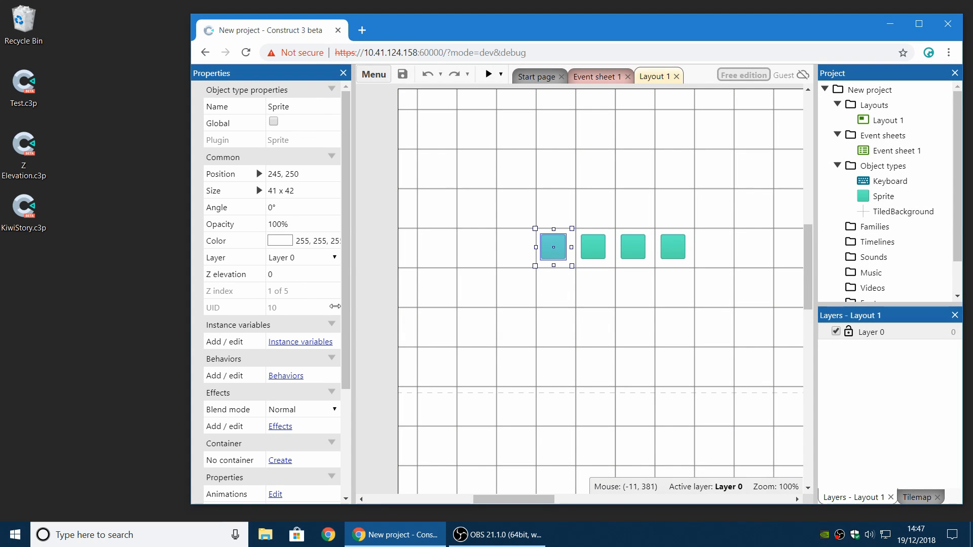
{"action": "left_click", "coordinate": [303, 274]}
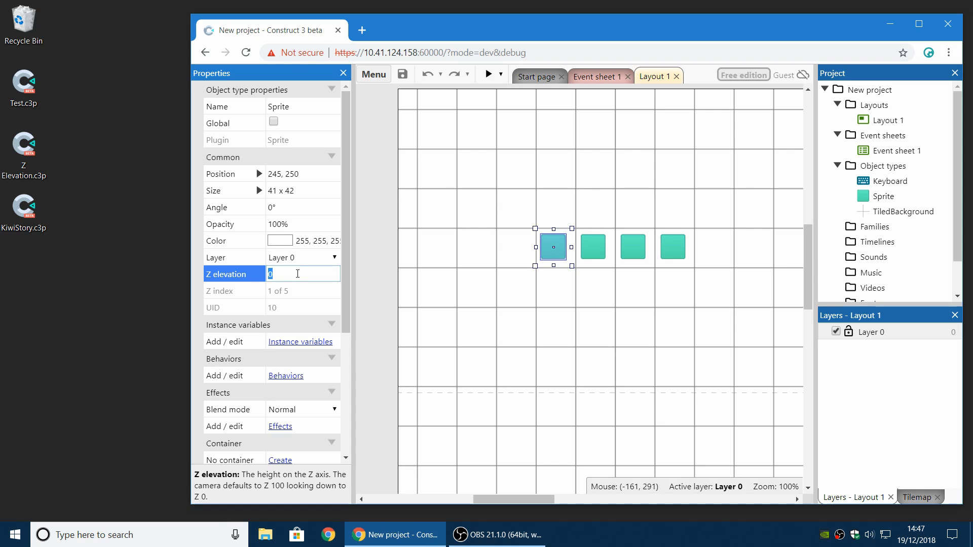
{"action": "type", "text": "21"}
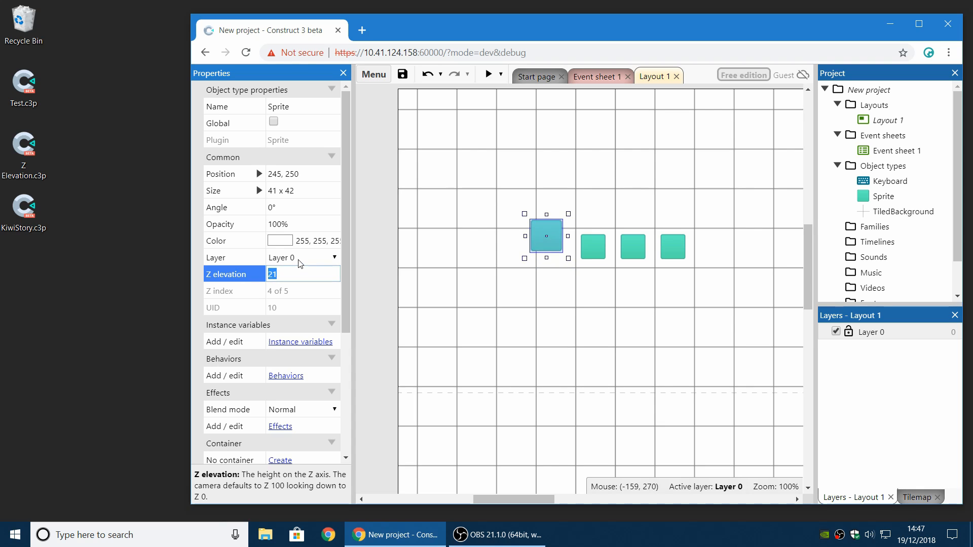
{"action": "left_click", "coordinate": [592, 247]}
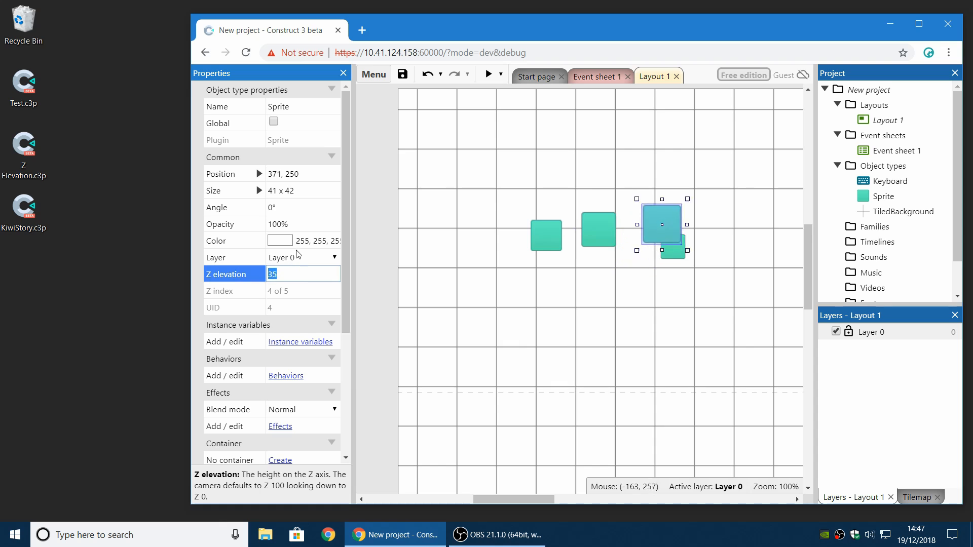
{"action": "type", "text": "-52"}
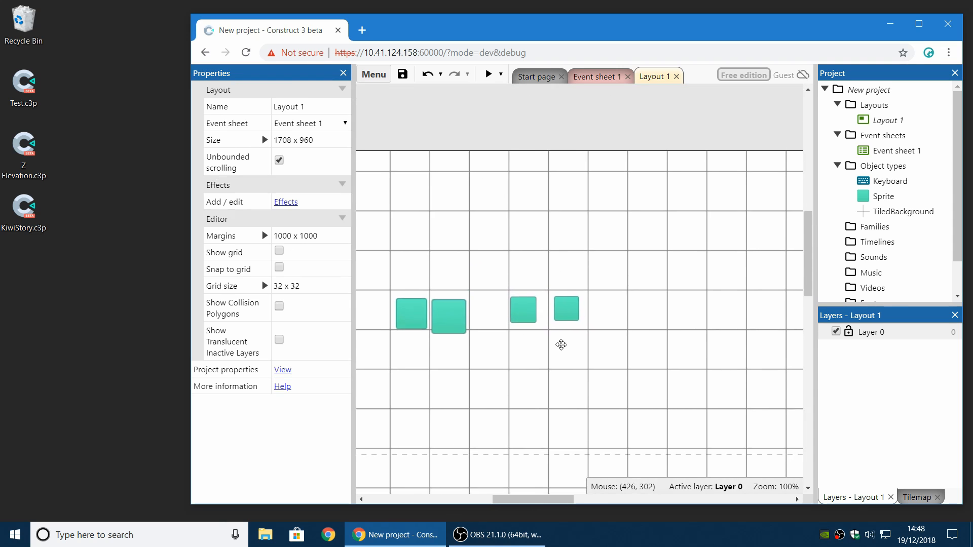
Step: Zoom the layout view in and out to check the perspective effect
{"action": "scroll", "scroll_direction": "up", "scroll_amount": 3}
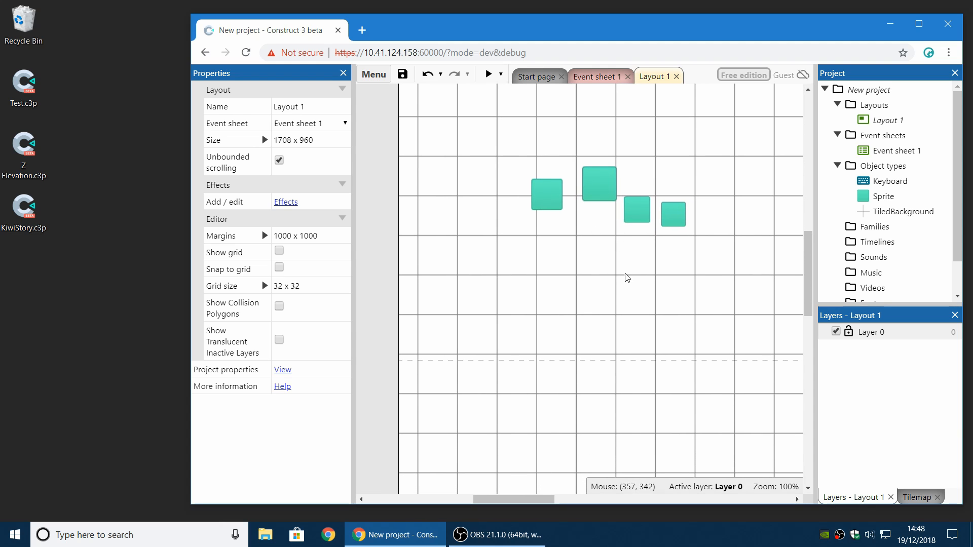
{"action": "mouse_move", "coordinate": [639, 237]}
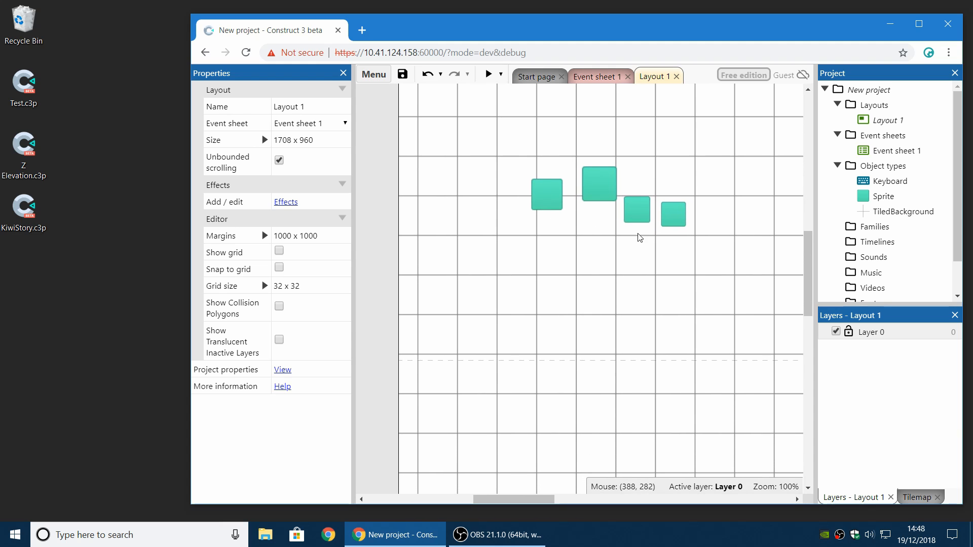
{"action": "scroll", "scroll_direction": "up", "scroll_amount": 3}
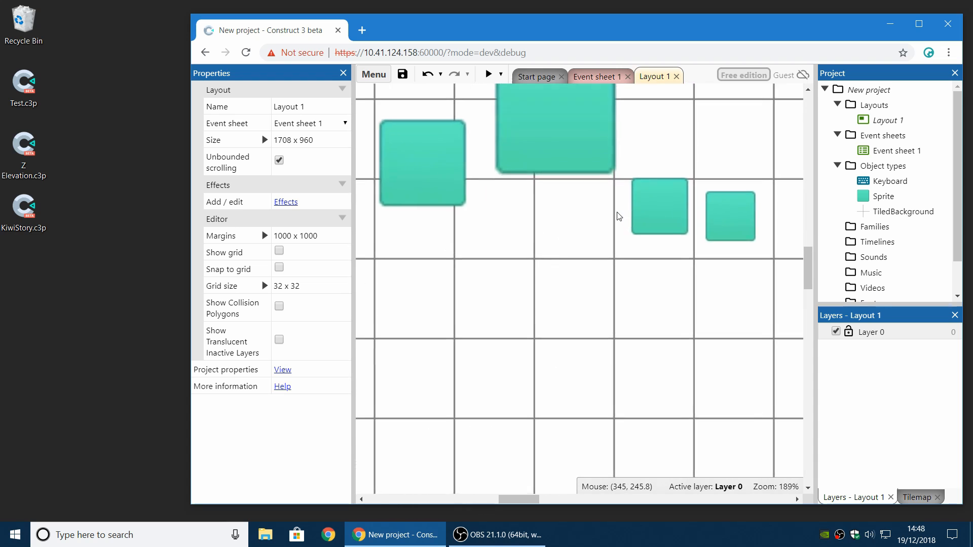
{"action": "scroll", "scroll_direction": "down", "scroll_amount": 3}
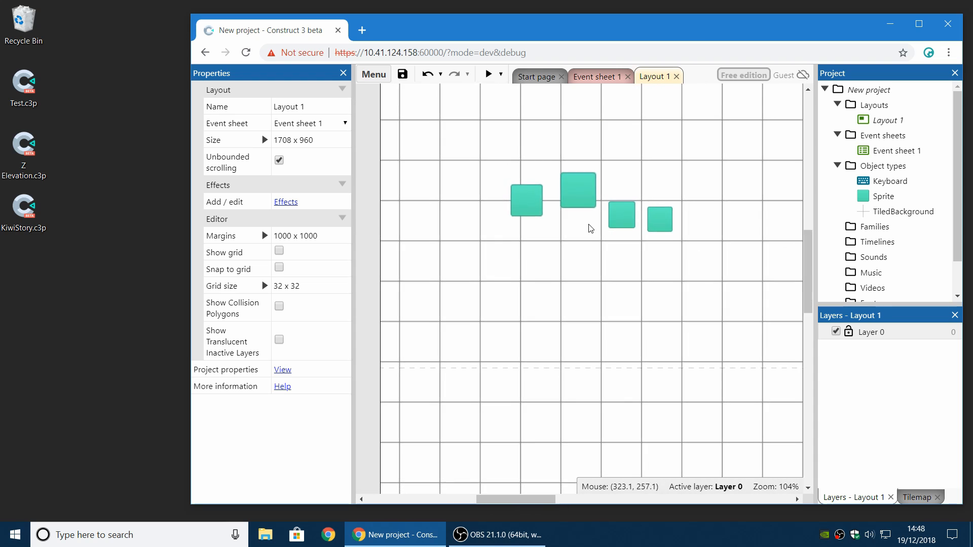
{"action": "scroll", "scroll_direction": "up", "scroll_amount": 3}
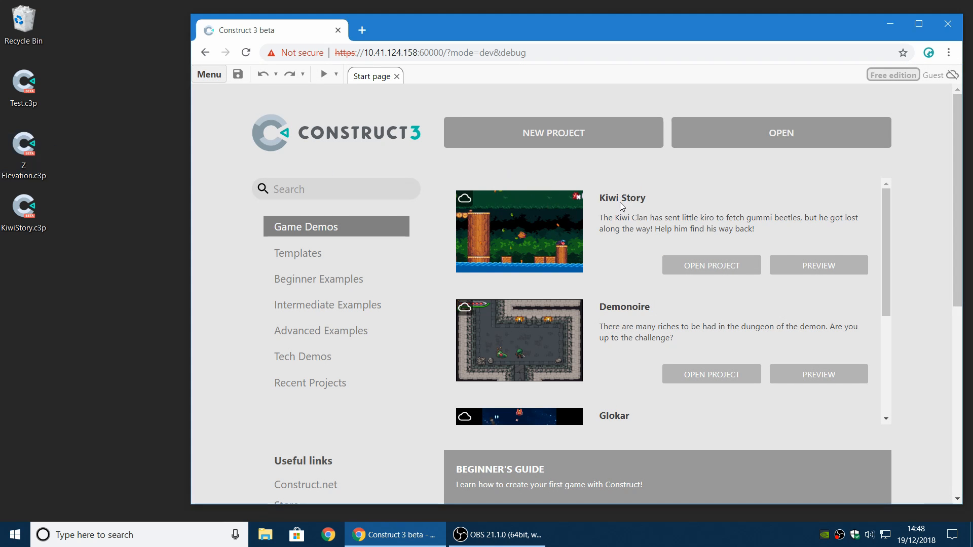
Step: Open the Z Elevation project with the stacked block layout and look around it
{"action": "left_click", "coordinate": [552, 132]}
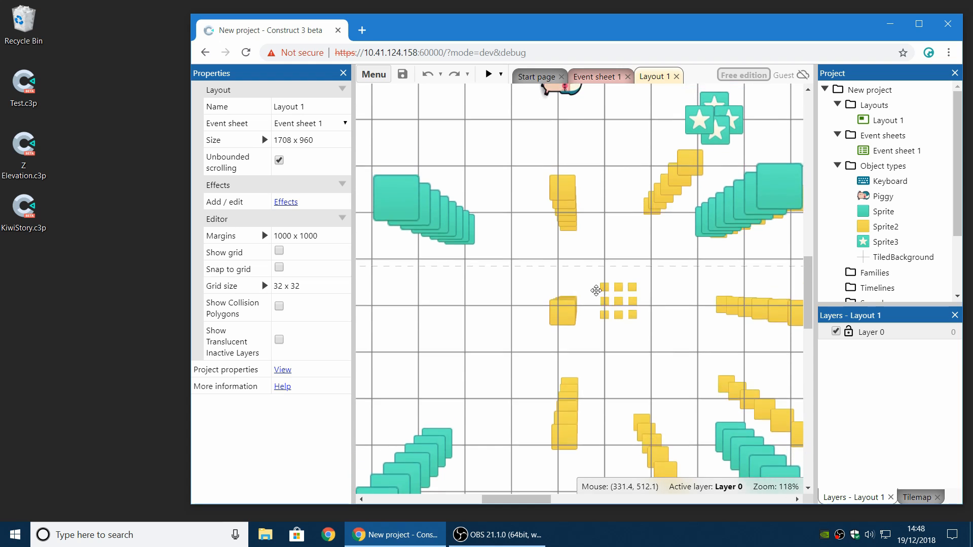
{"action": "scroll", "scroll_direction": "up", "scroll_amount": 3}
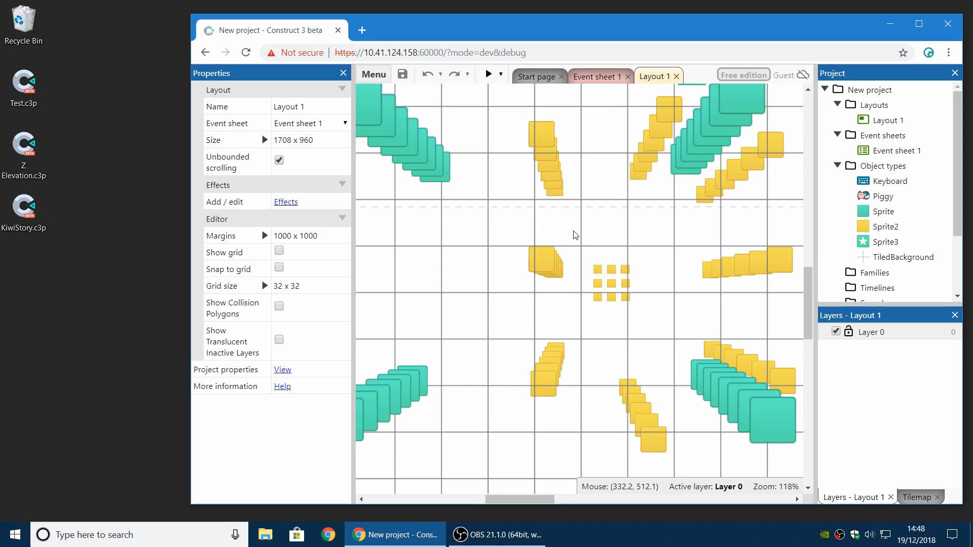
{"action": "mouse_move", "coordinate": [574, 235]}
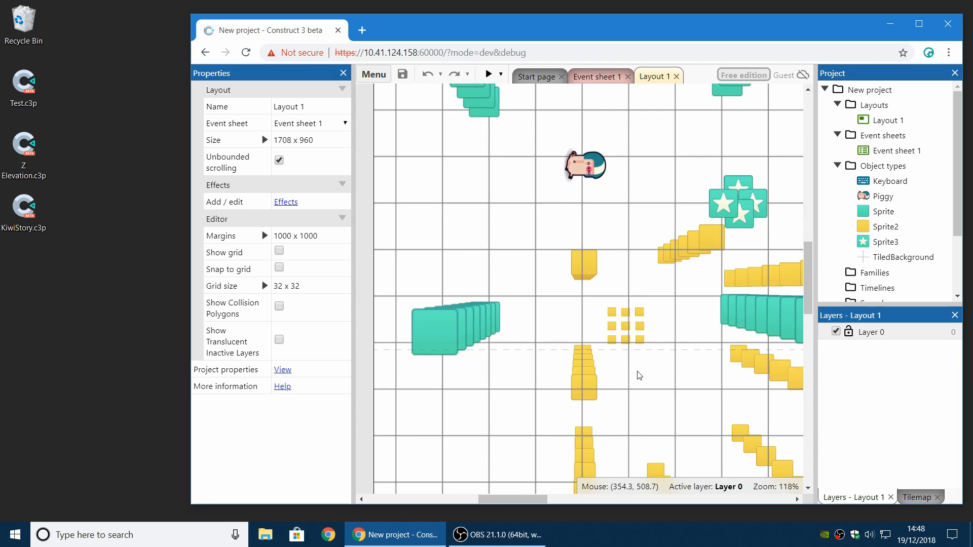
{"action": "mouse_move", "coordinate": [643, 355]}
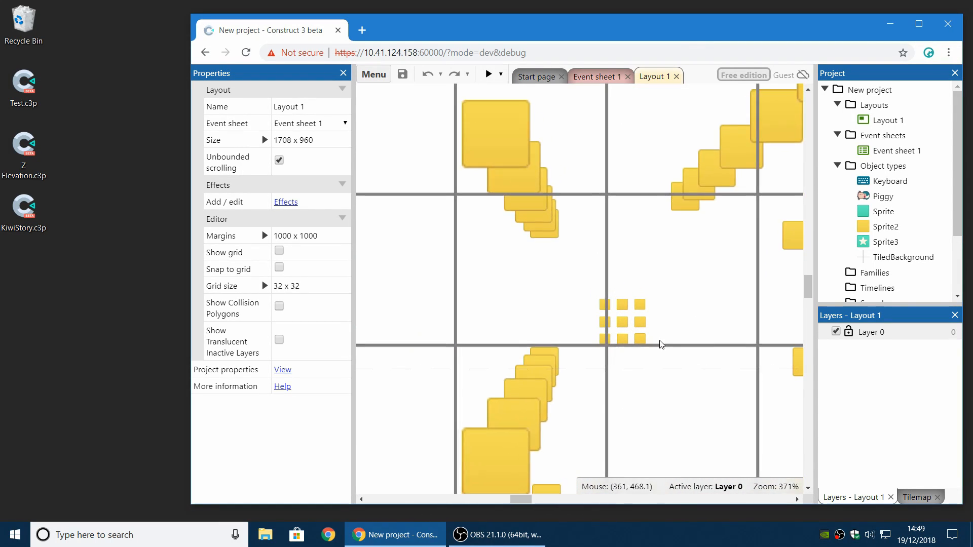
{"action": "scroll", "scroll_direction": "down", "scroll_amount": 3}
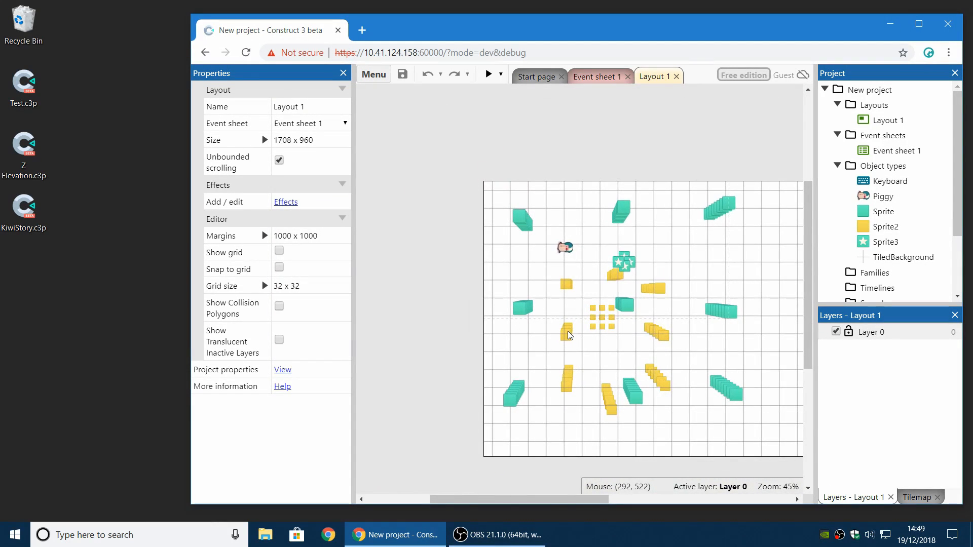
{"action": "scroll", "scroll_direction": "up", "scroll_amount": 3}
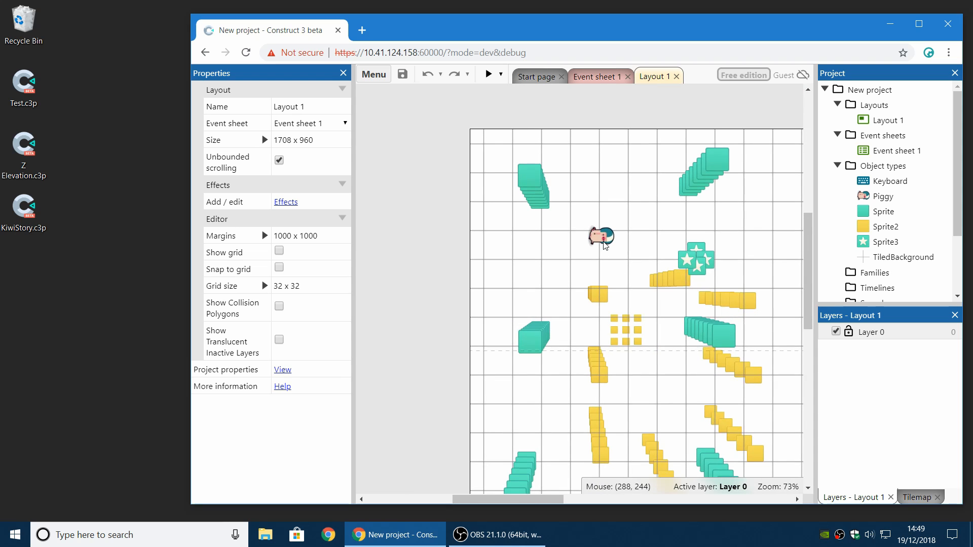
{"action": "scroll", "scroll_direction": "up", "scroll_amount": 3}
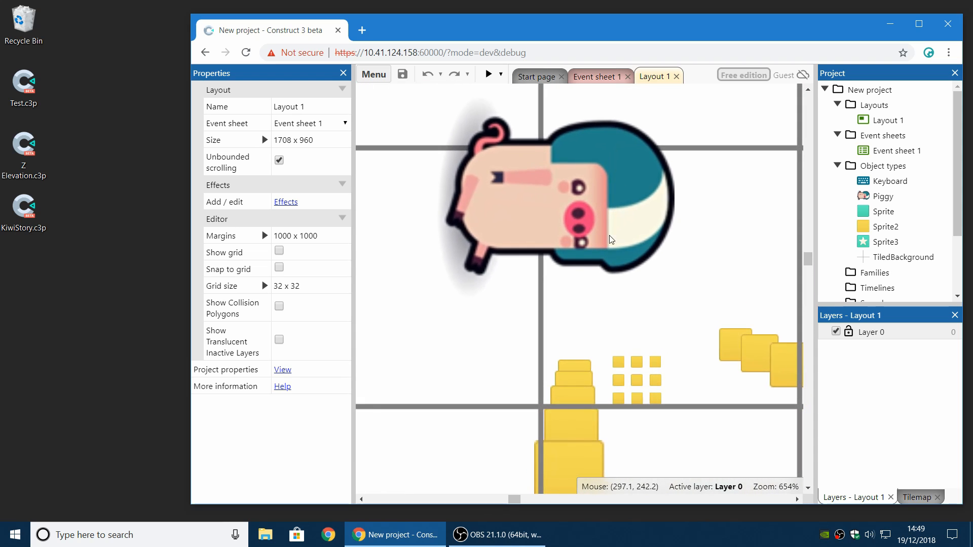
{"action": "scroll", "scroll_direction": "down", "scroll_amount": 3}
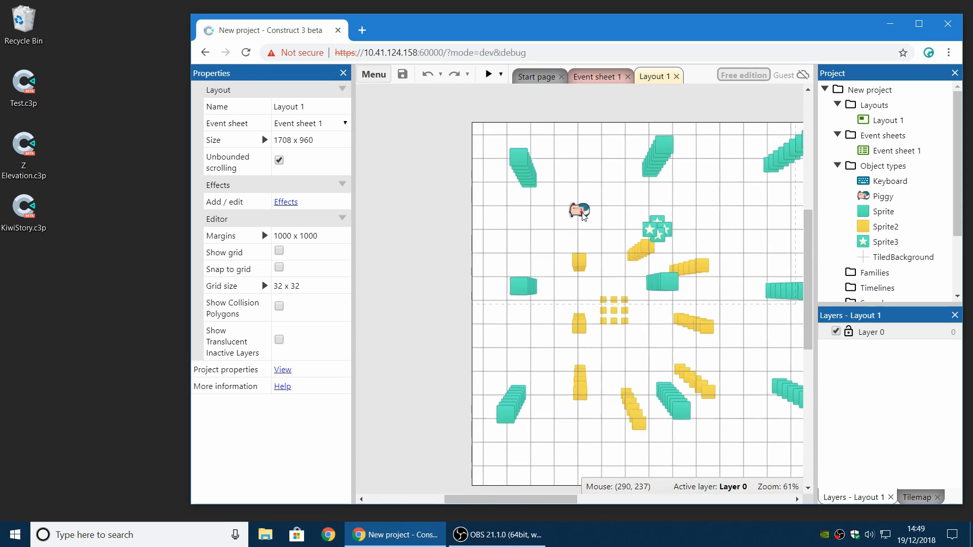
{"action": "scroll", "scroll_direction": "down", "scroll_amount": 3}
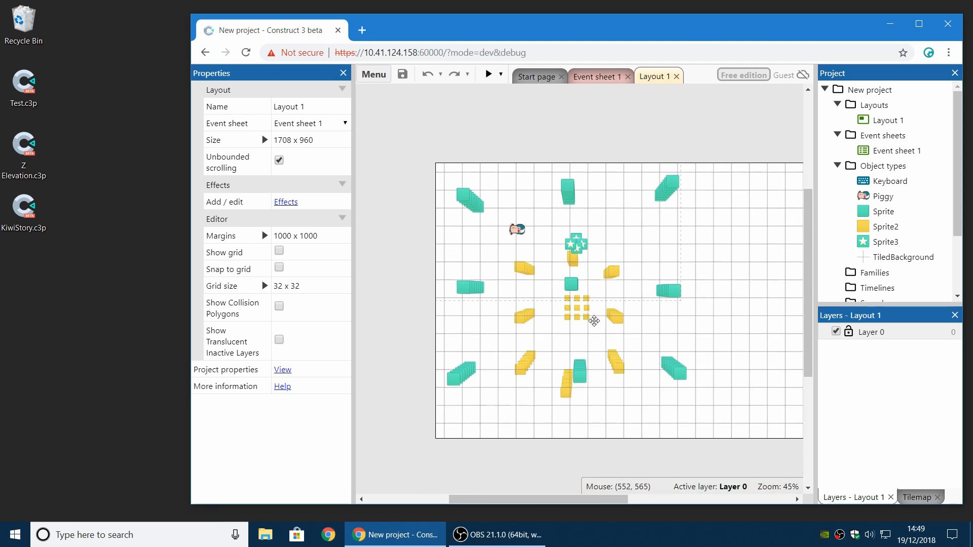
{"action": "scroll", "scroll_direction": "up", "scroll_amount": 3}
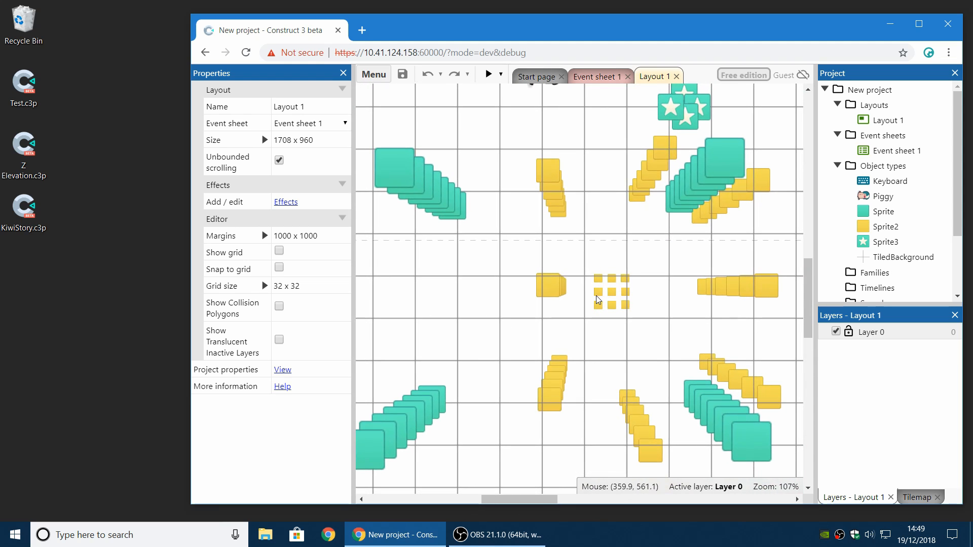
{"action": "mouse_move", "coordinate": [921, 56]}
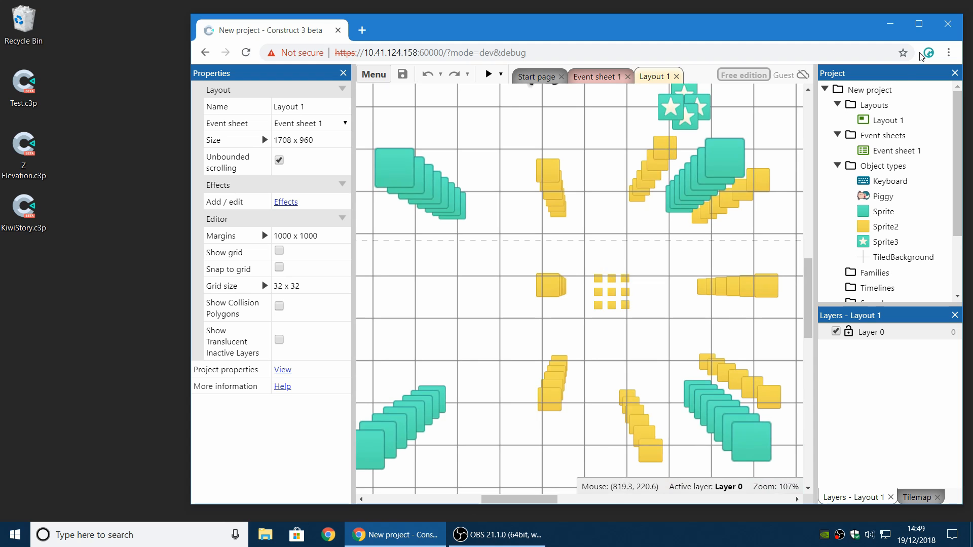
{"action": "left_click", "coordinate": [869, 89]}
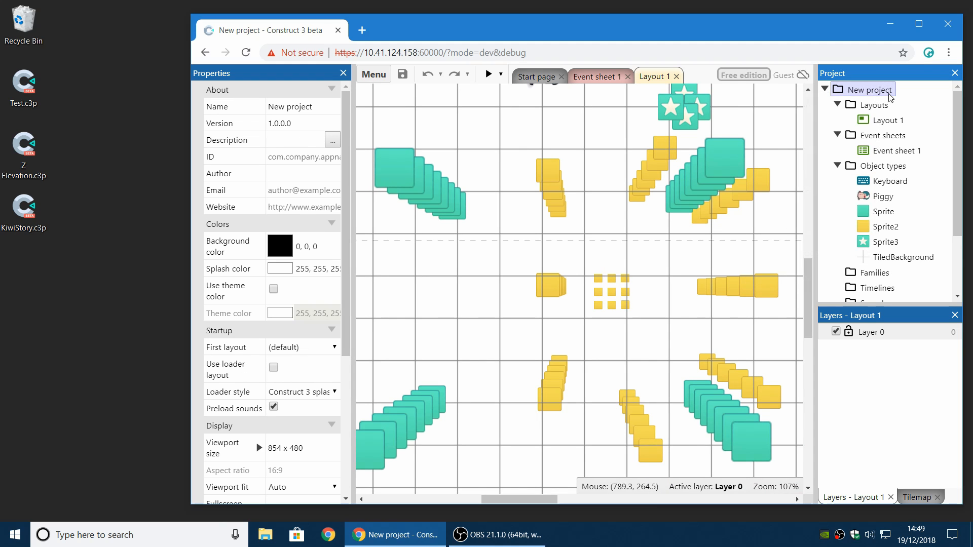
{"action": "mouse_move", "coordinate": [603, 217]}
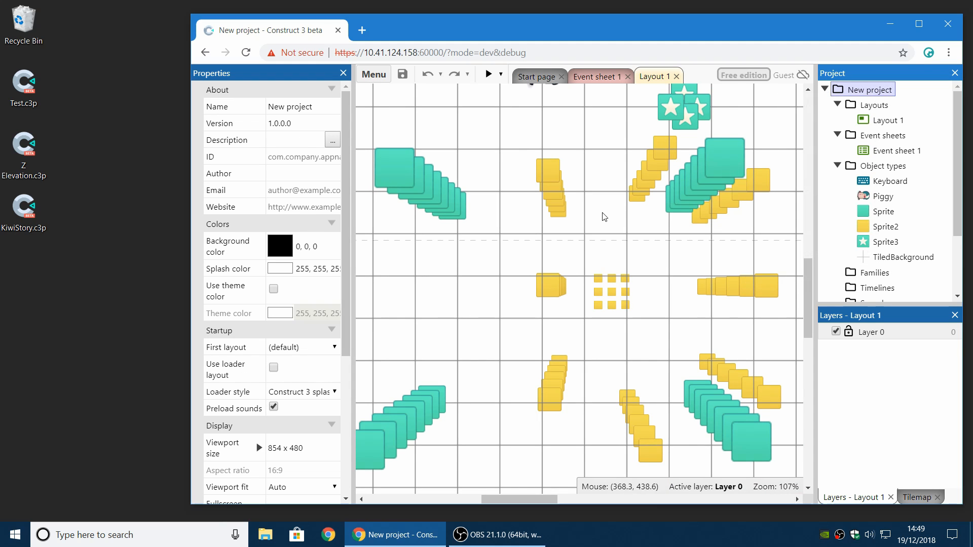
{"action": "mouse_move", "coordinate": [610, 242]}
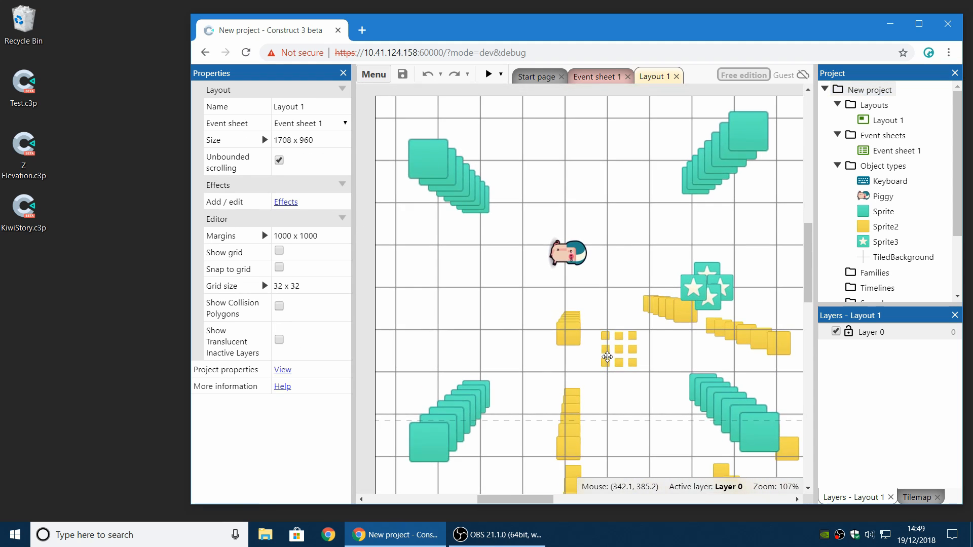
{"action": "scroll", "scroll_direction": "up", "scroll_amount": 3}
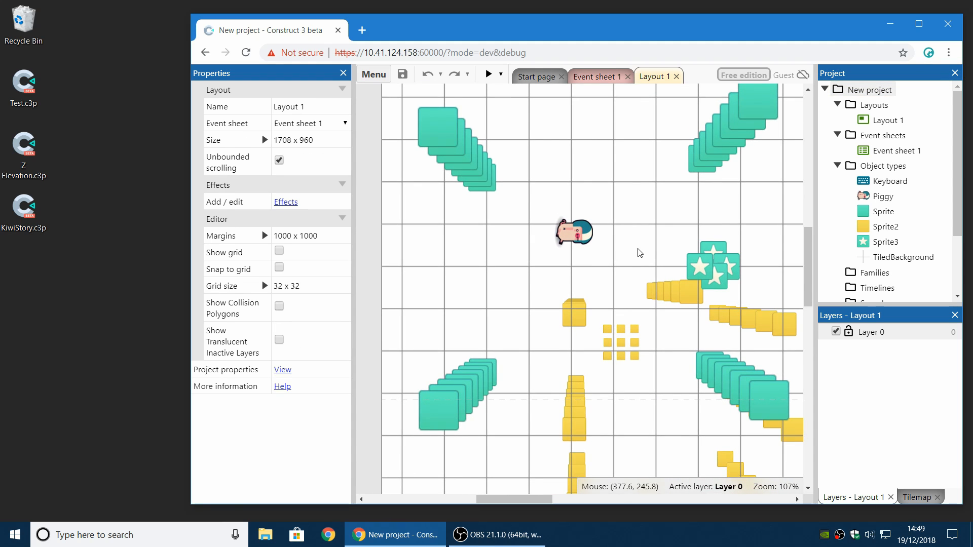
{"action": "scroll", "scroll_direction": "down", "scroll_amount": 3}
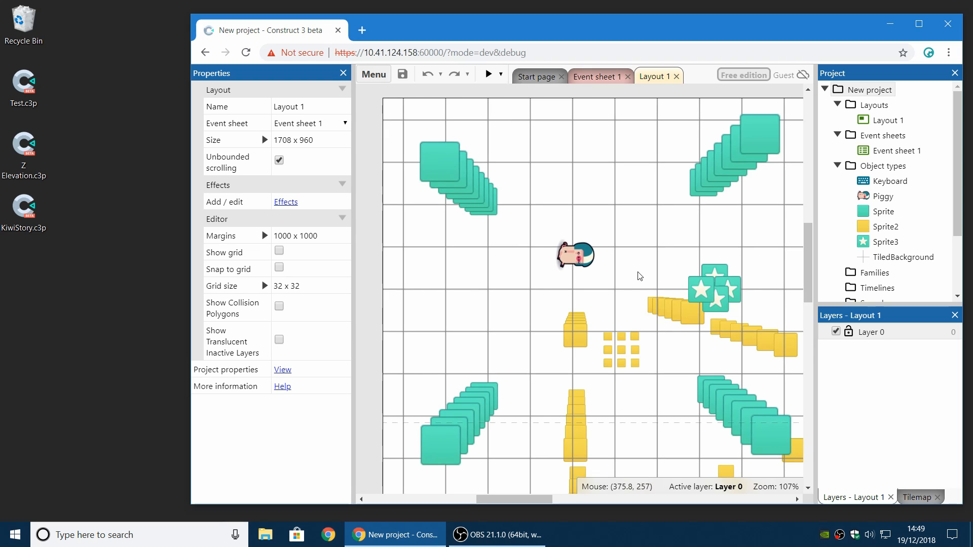
{"action": "mouse_move", "coordinate": [610, 228]}
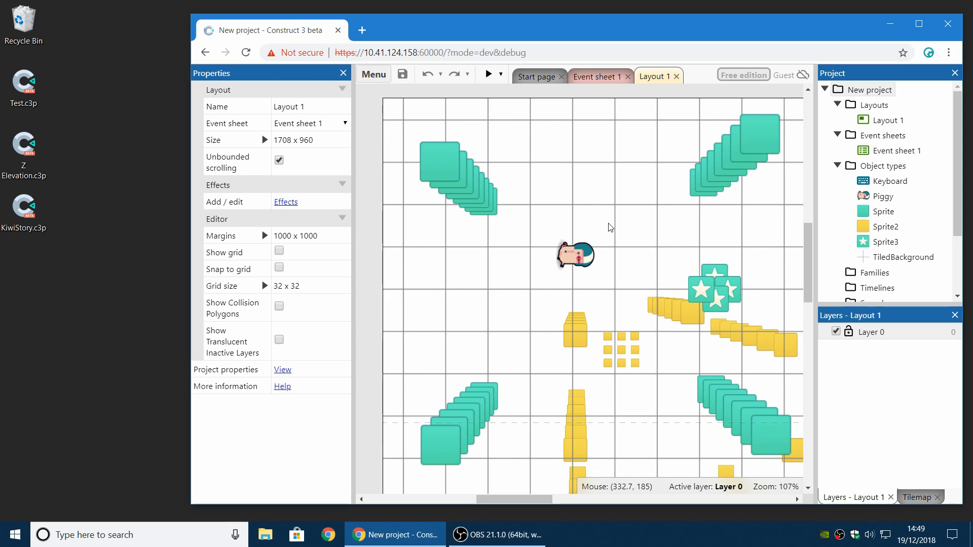
{"action": "mouse_move", "coordinate": [737, 194]}
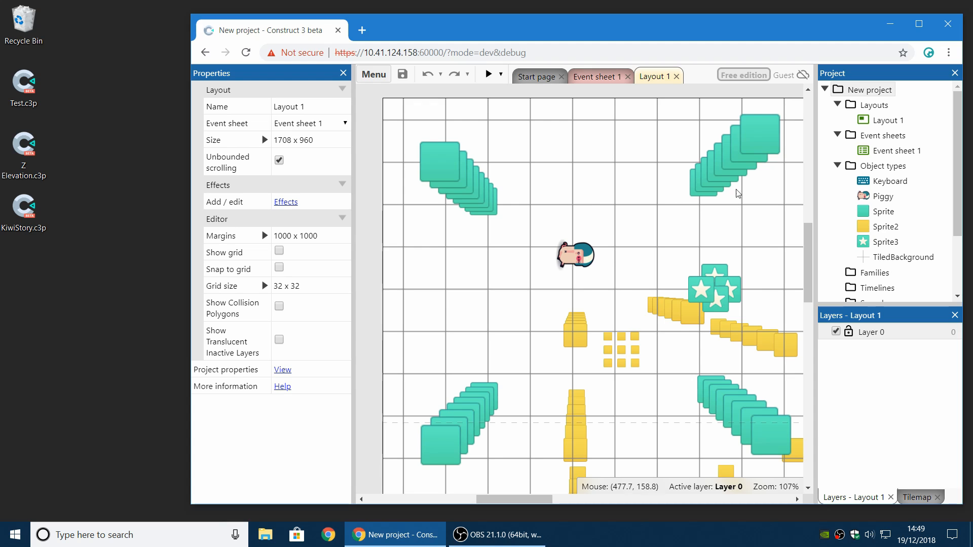
{"action": "mouse_move", "coordinate": [610, 98]}
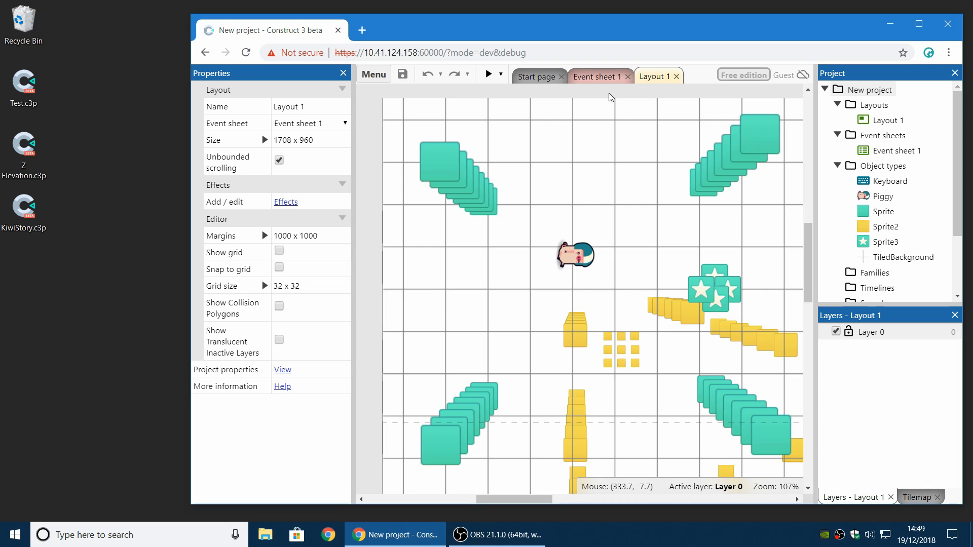
{"action": "mouse_move", "coordinate": [654, 129]}
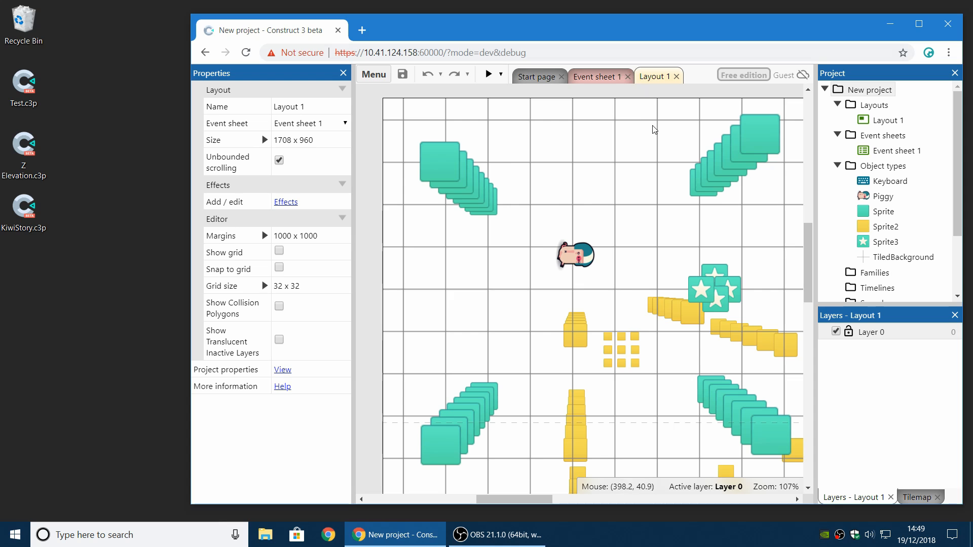
{"action": "mouse_move", "coordinate": [867, 97]}
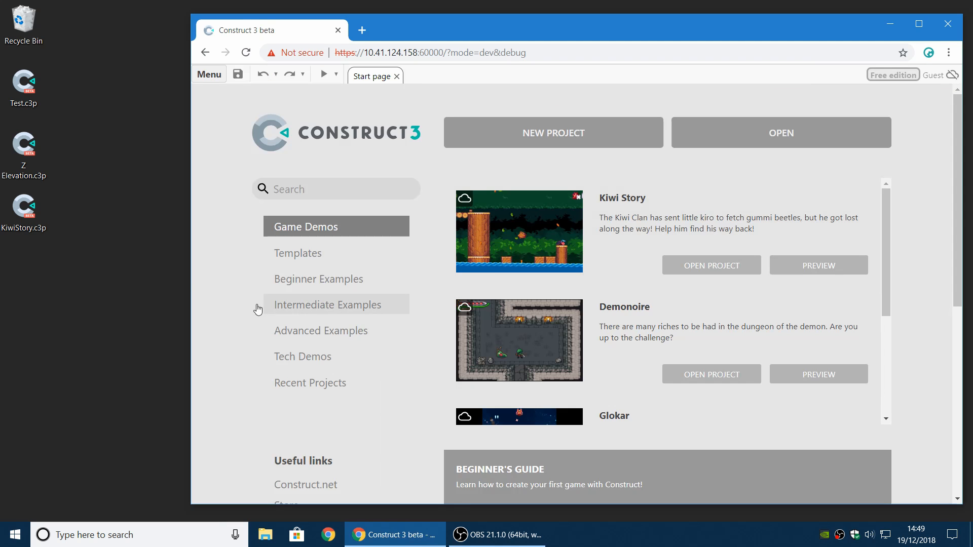
{"action": "mouse_move", "coordinate": [84, 242]}
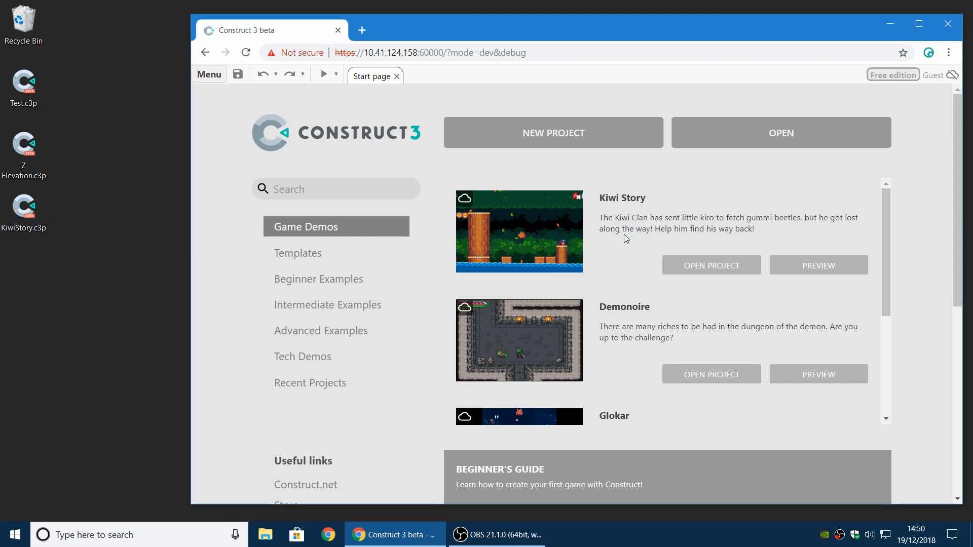
Step: Open the Kiwi Story demo and dismiss the free edition limits notice
{"action": "left_click", "coordinate": [712, 264]}
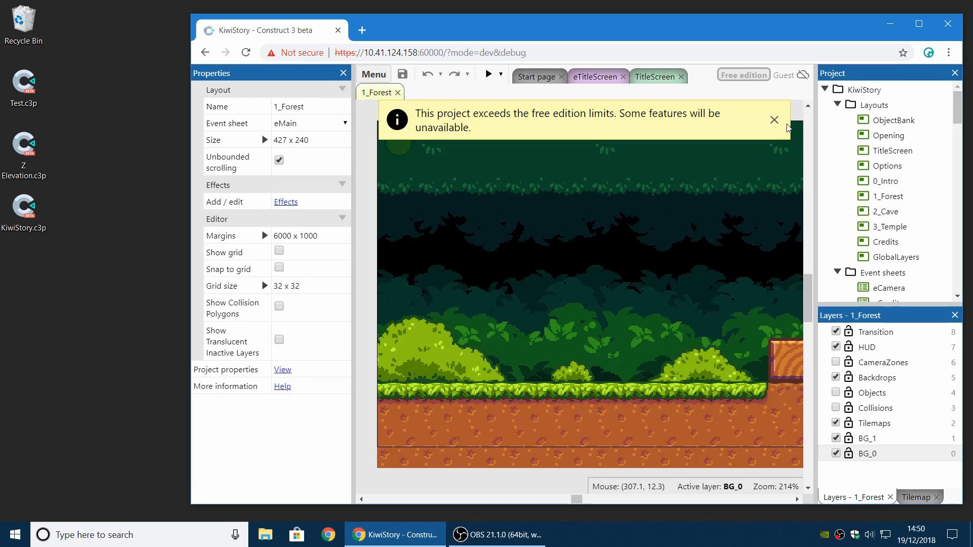
{"action": "left_click", "coordinate": [774, 120]}
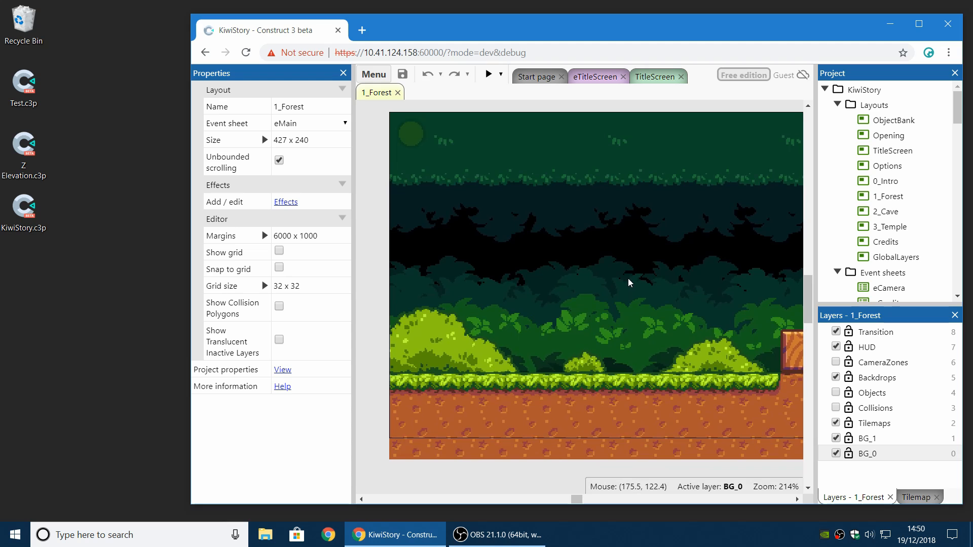
{"action": "mouse_move", "coordinate": [626, 231]}
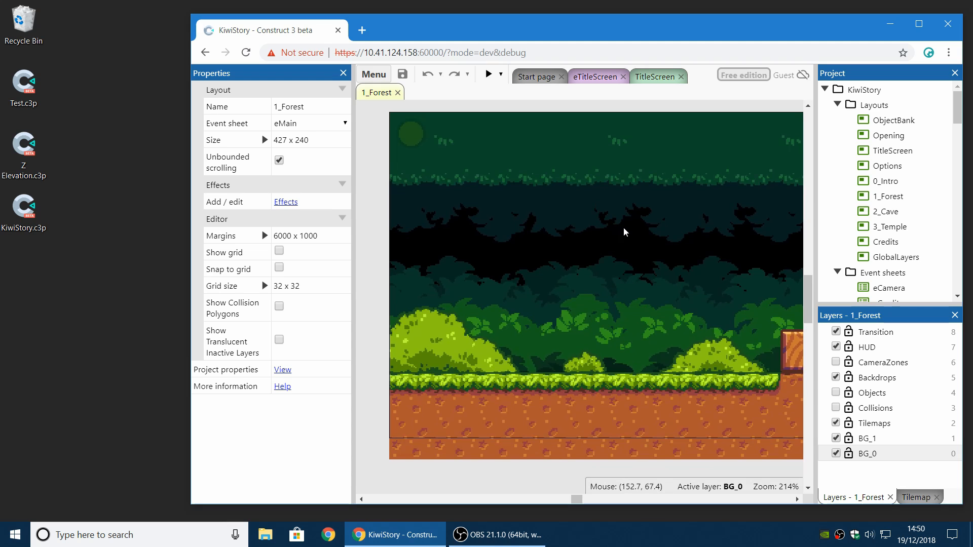
Step: Set layer BG_0 to Z elevation -21, adjust BG_1, and make Backdrops the active layer
{"action": "left_click", "coordinate": [869, 453]}
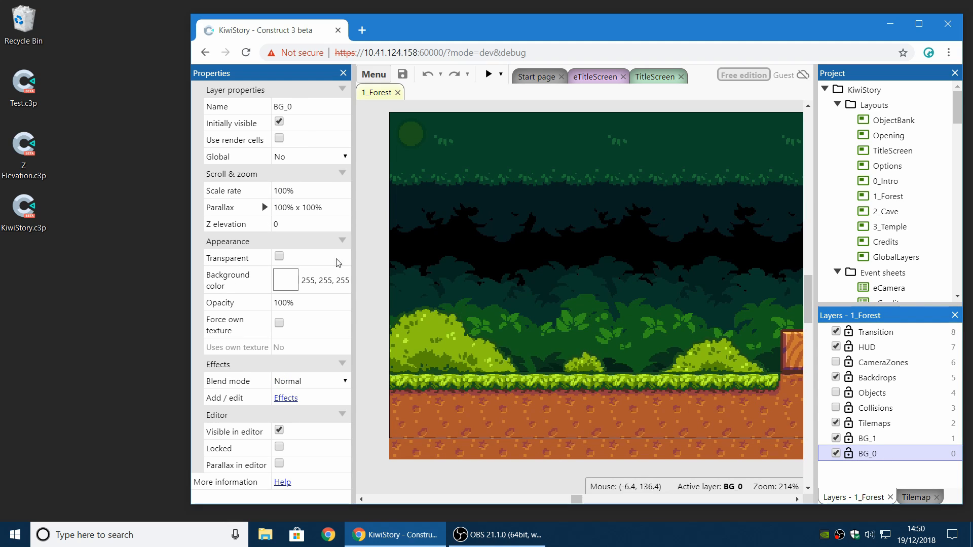
{"action": "left_click", "coordinate": [304, 234]}
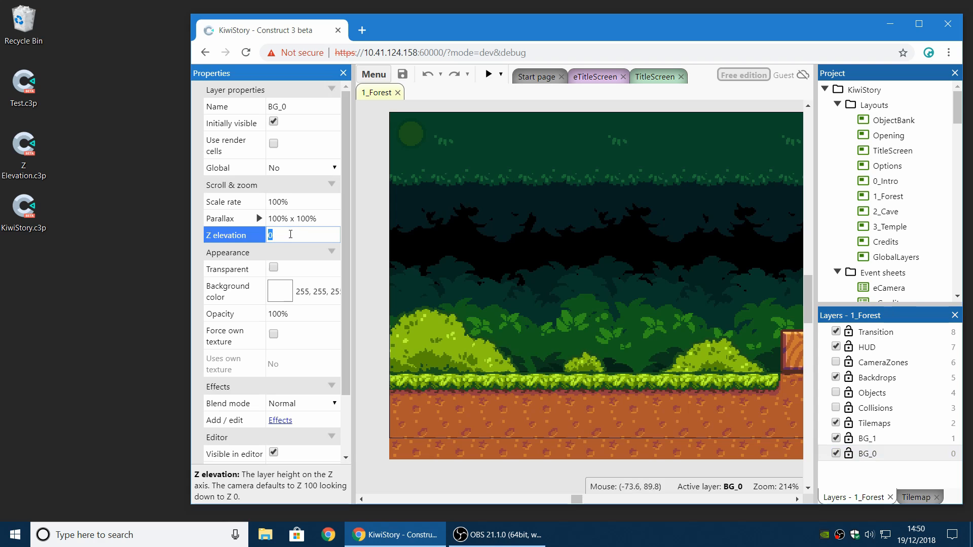
{"action": "type", "text": "-16"}
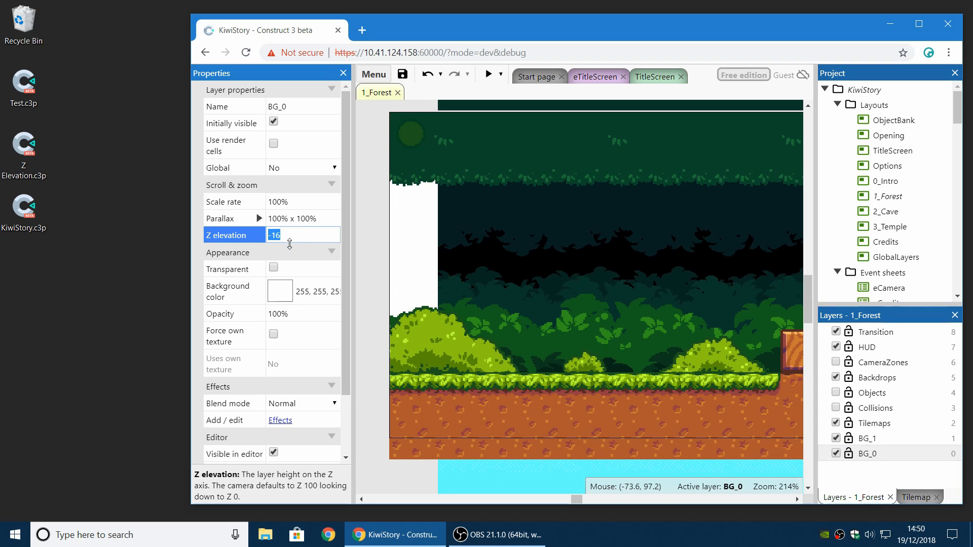
{"action": "type", "text": "-21"}
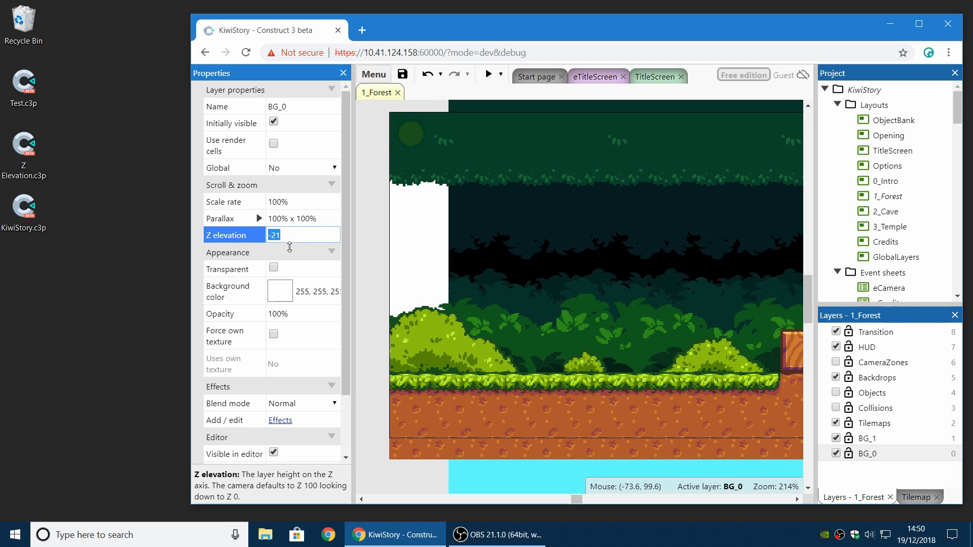
{"action": "left_click", "coordinate": [869, 438]}
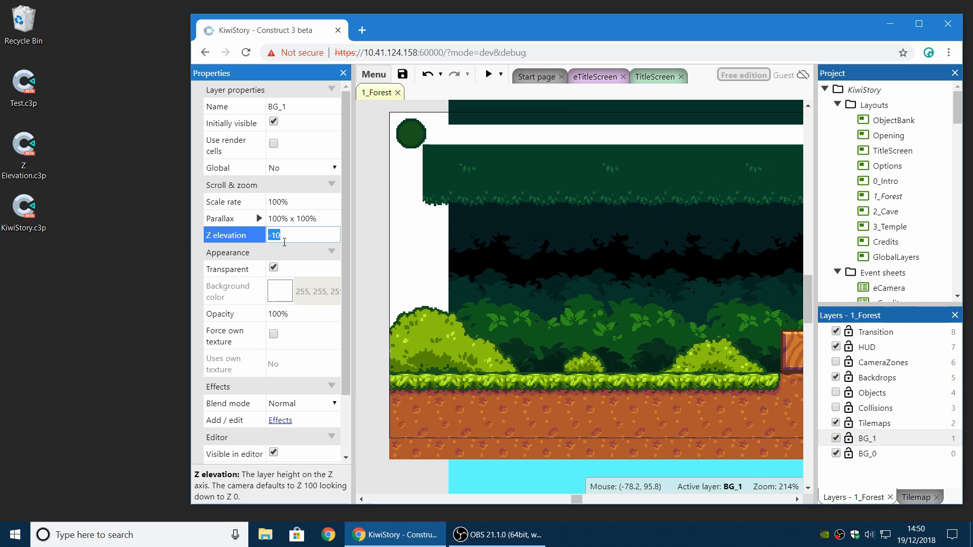
{"action": "mouse_move", "coordinate": [875, 392]}
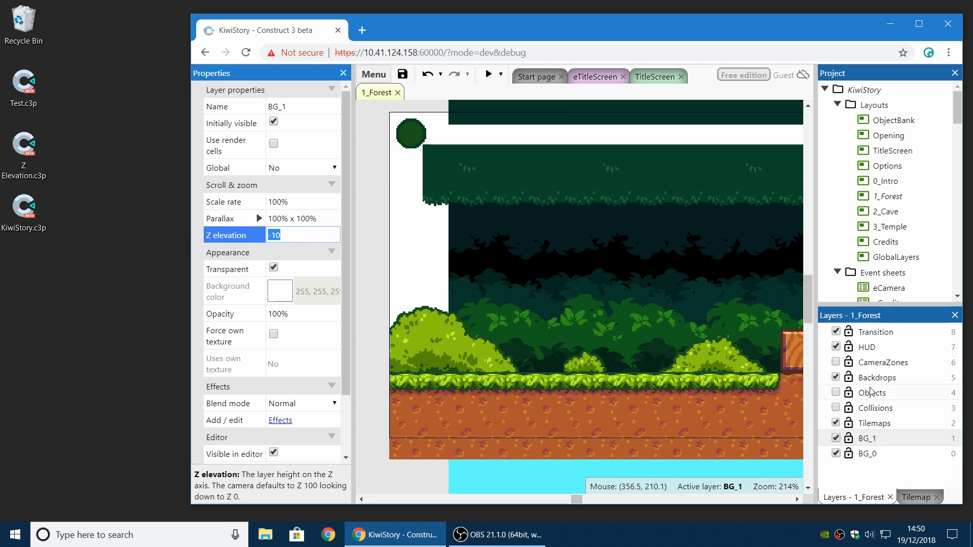
{"action": "left_click", "coordinate": [880, 377]}
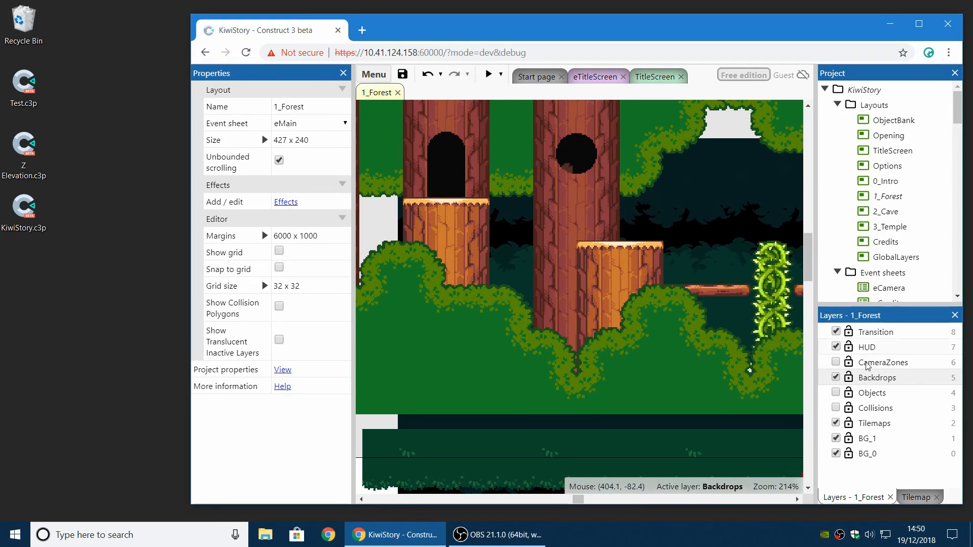
{"action": "left_click", "coordinate": [878, 377]}
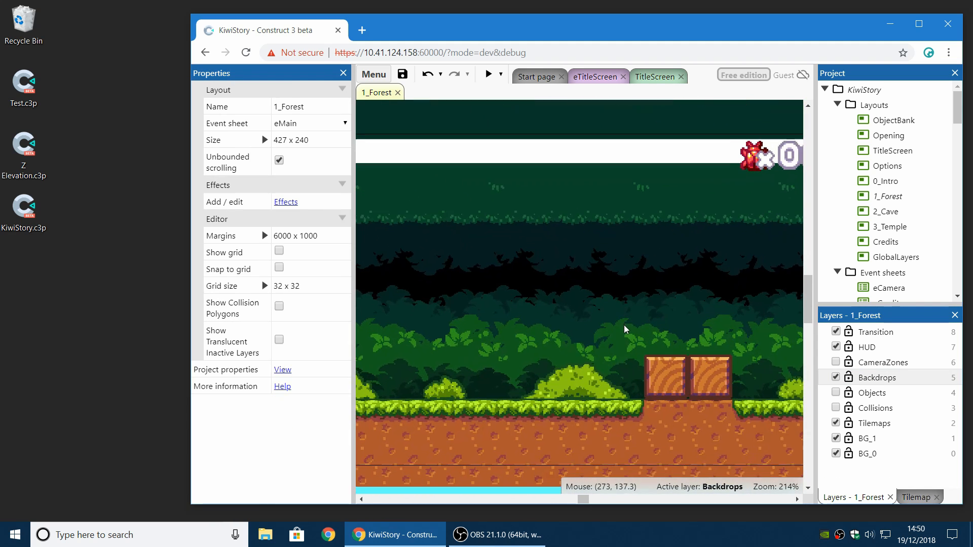
{"action": "scroll", "scroll_direction": "up", "scroll_amount": 3}
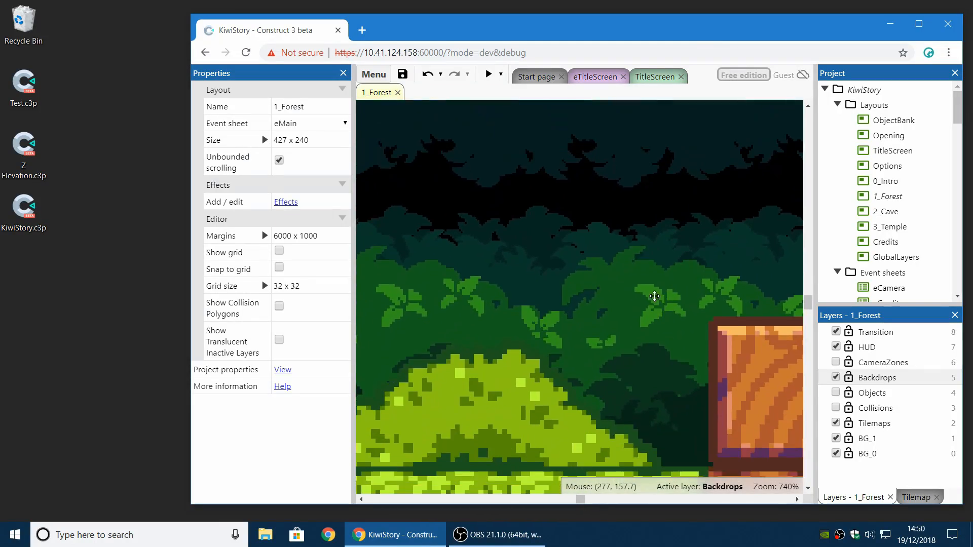
{"action": "scroll", "scroll_direction": "down", "scroll_amount": 3}
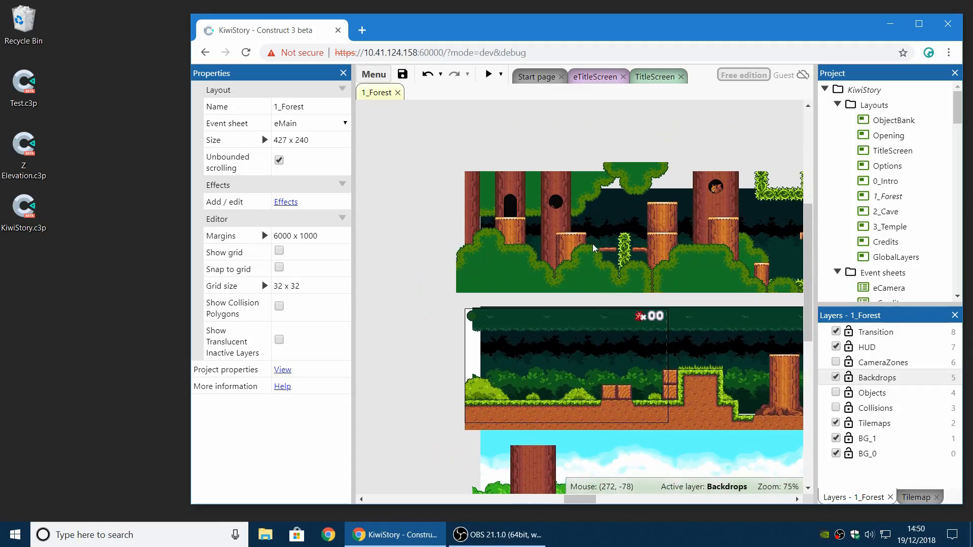
{"action": "scroll", "scroll_direction": "up", "scroll_amount": 3}
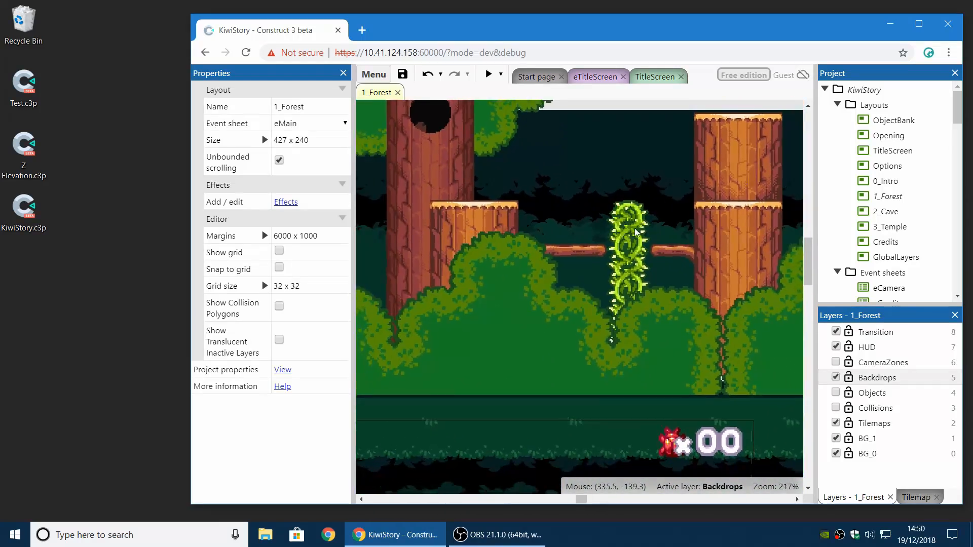
{"action": "scroll", "scroll_direction": "down", "scroll_amount": 3}
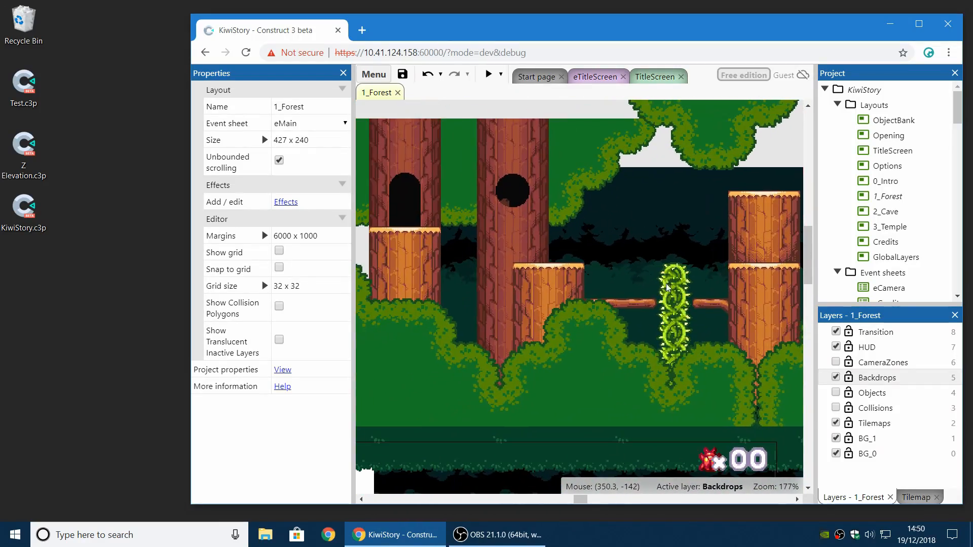
{"action": "scroll", "scroll_direction": "down", "scroll_amount": 3}
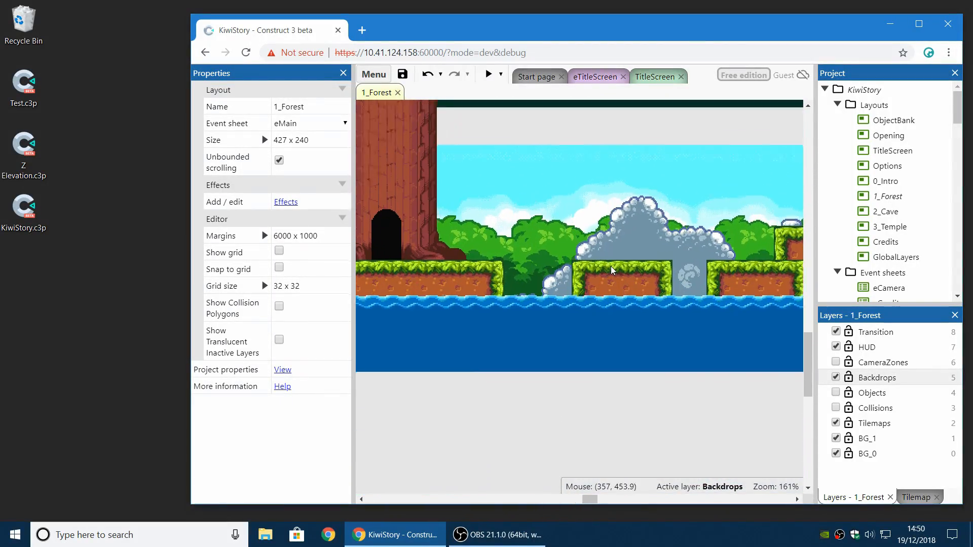
{"action": "scroll", "scroll_direction": "up", "scroll_amount": 3}
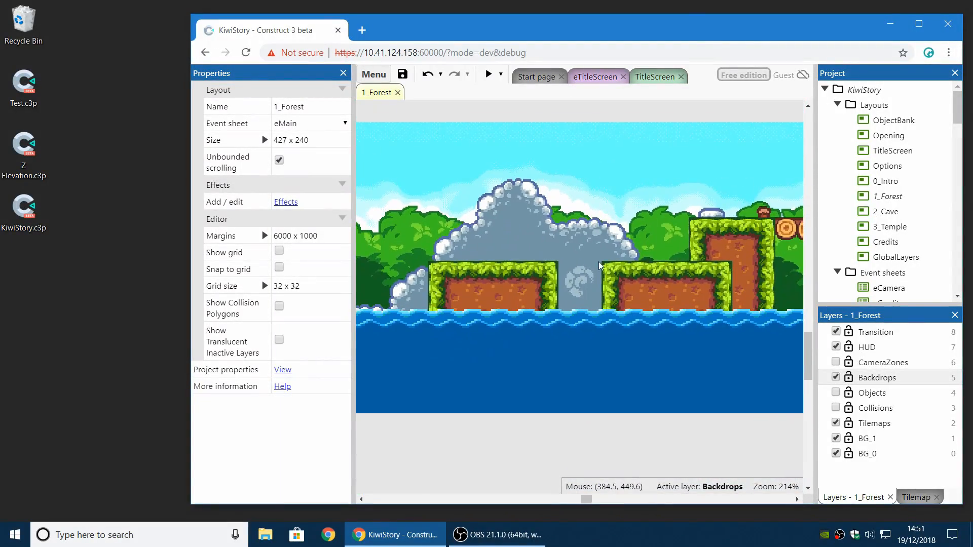
{"action": "scroll", "scroll_direction": "up", "scroll_amount": 3}
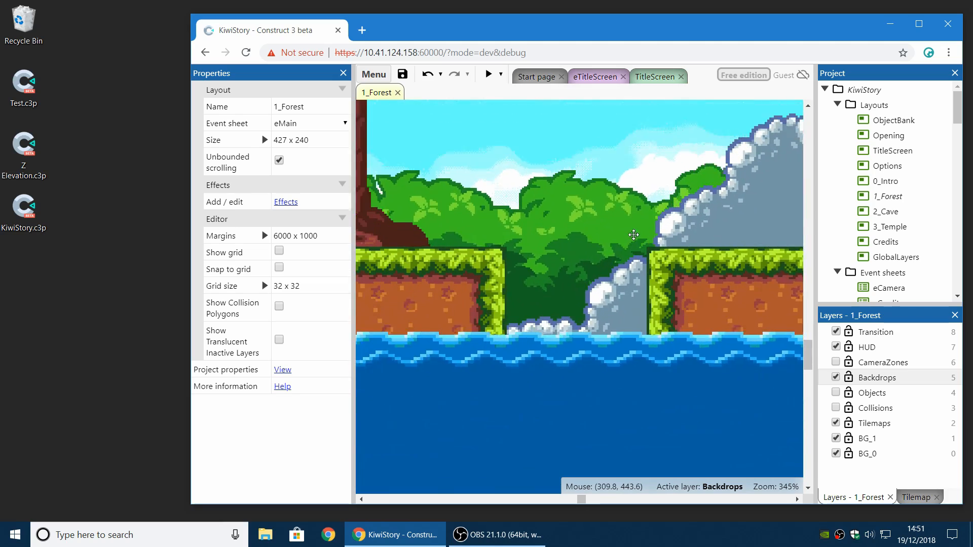
{"action": "scroll", "scroll_direction": "down", "scroll_amount": 3}
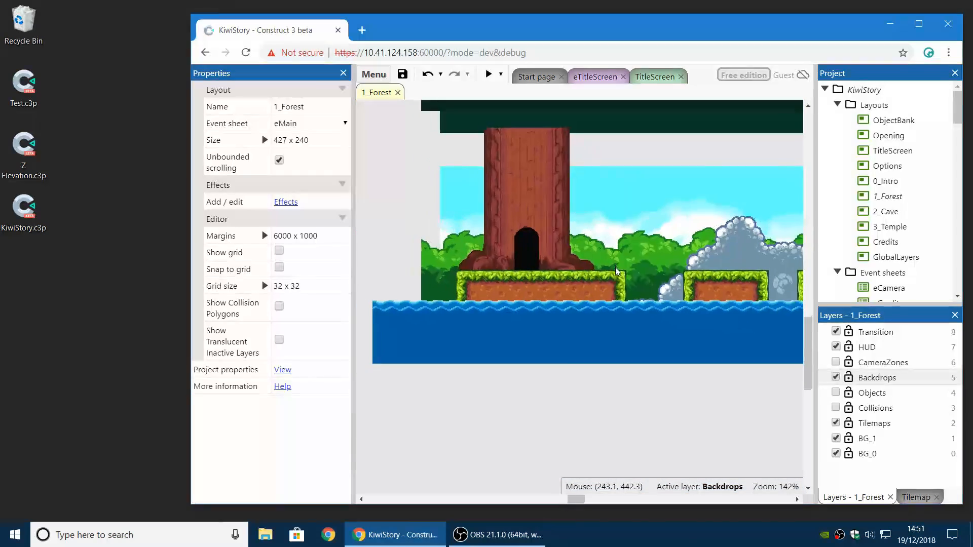
{"action": "scroll", "scroll_direction": "up", "scroll_amount": 3}
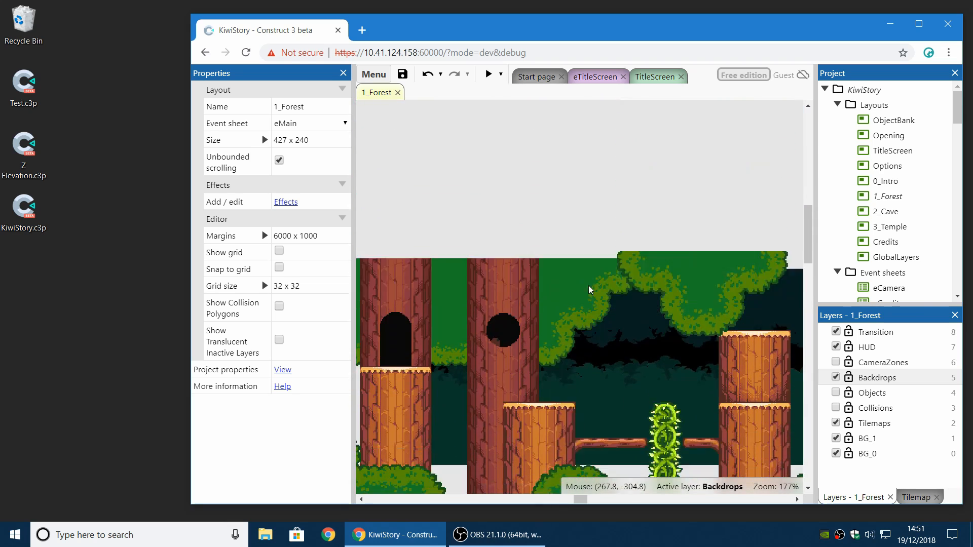
{"action": "scroll", "scroll_direction": "down", "scroll_amount": 3}
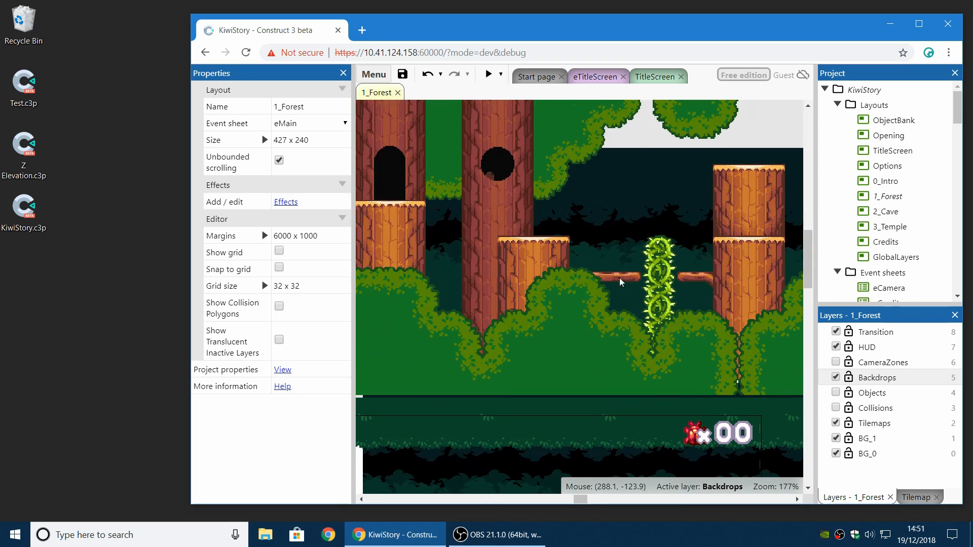
{"action": "scroll", "scroll_direction": "down", "scroll_amount": 3}
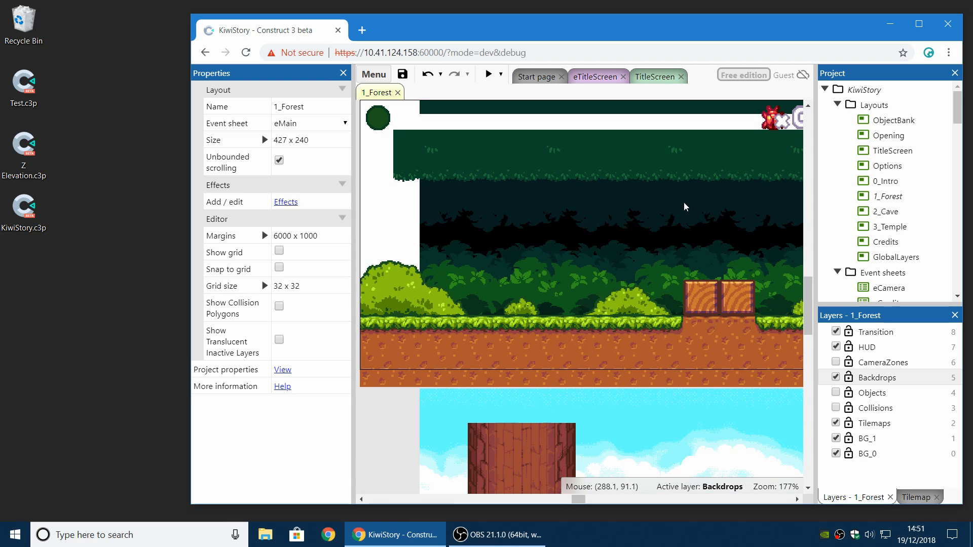
{"action": "mouse_move", "coordinate": [627, 308]}
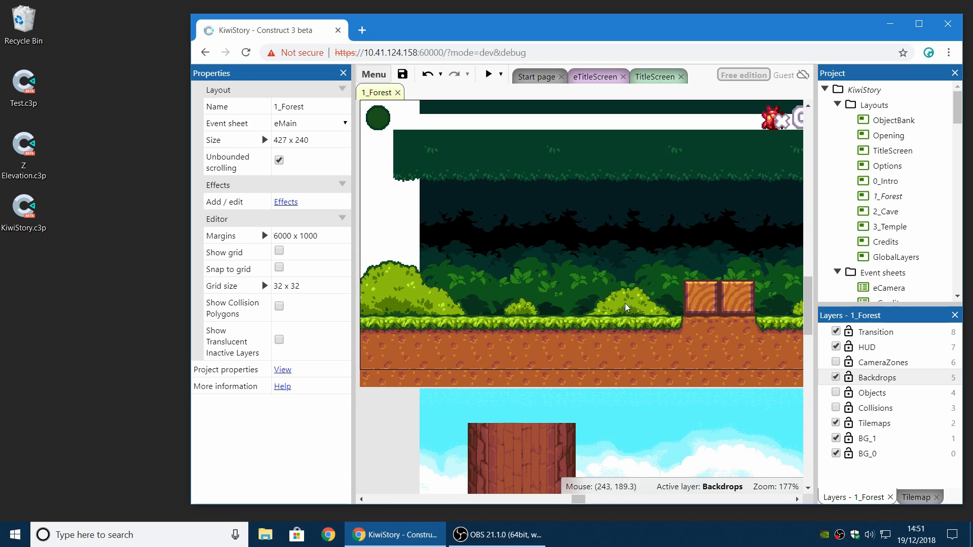
{"action": "scroll", "scroll_direction": "down", "scroll_amount": 3}
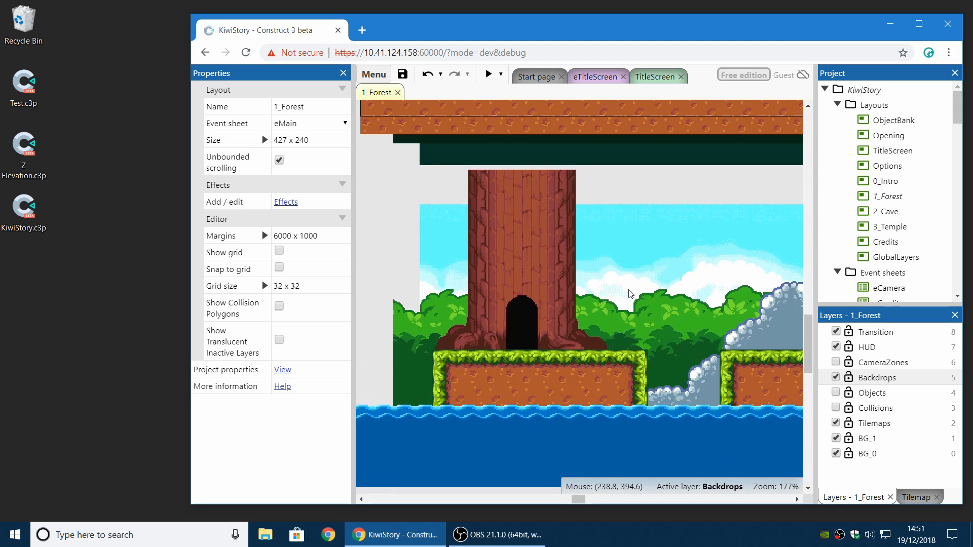